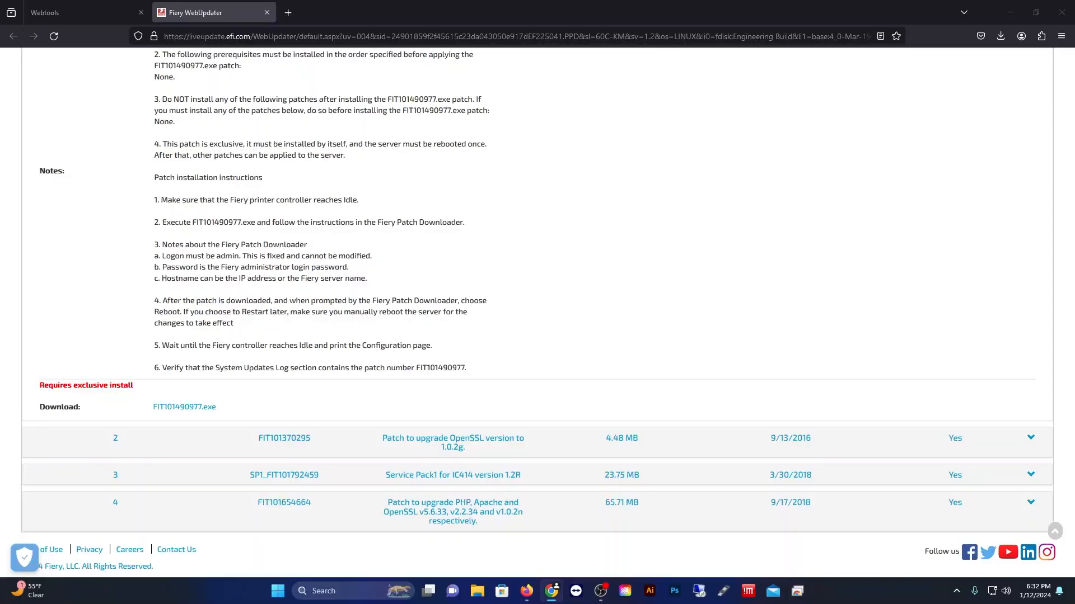
mouse_move(519, 266)
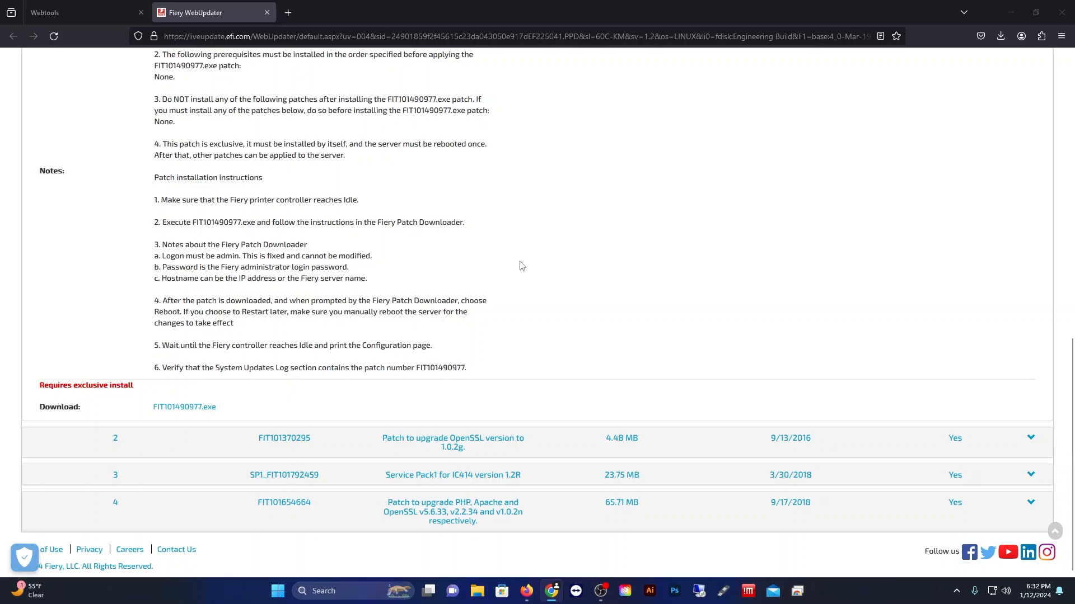
Scroll back up to the list of four Fiery E100 patches.
scroll(up, 3)
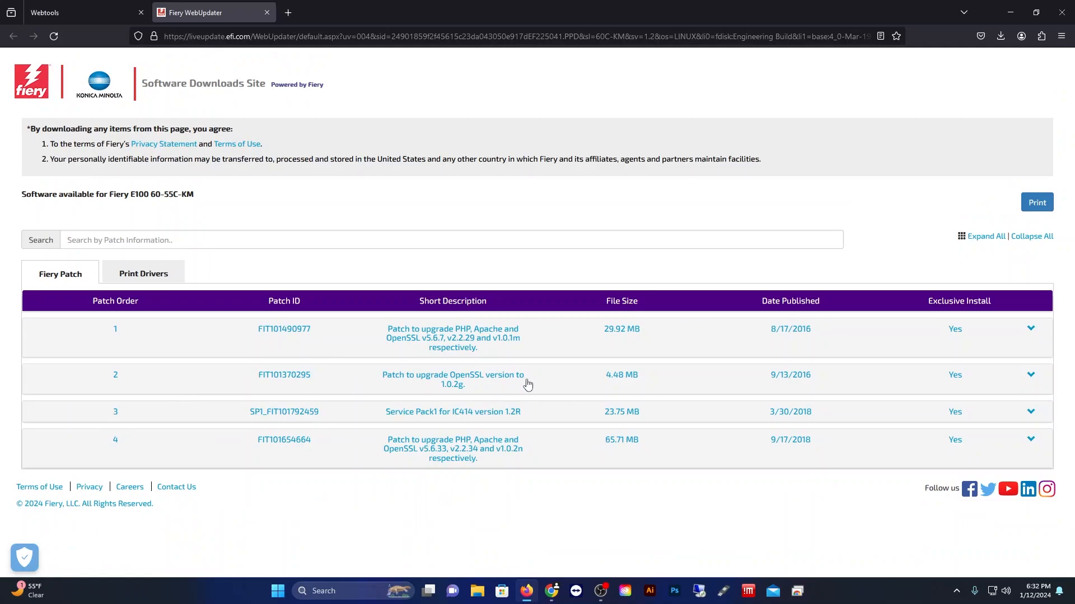
mouse_move(1030, 379)
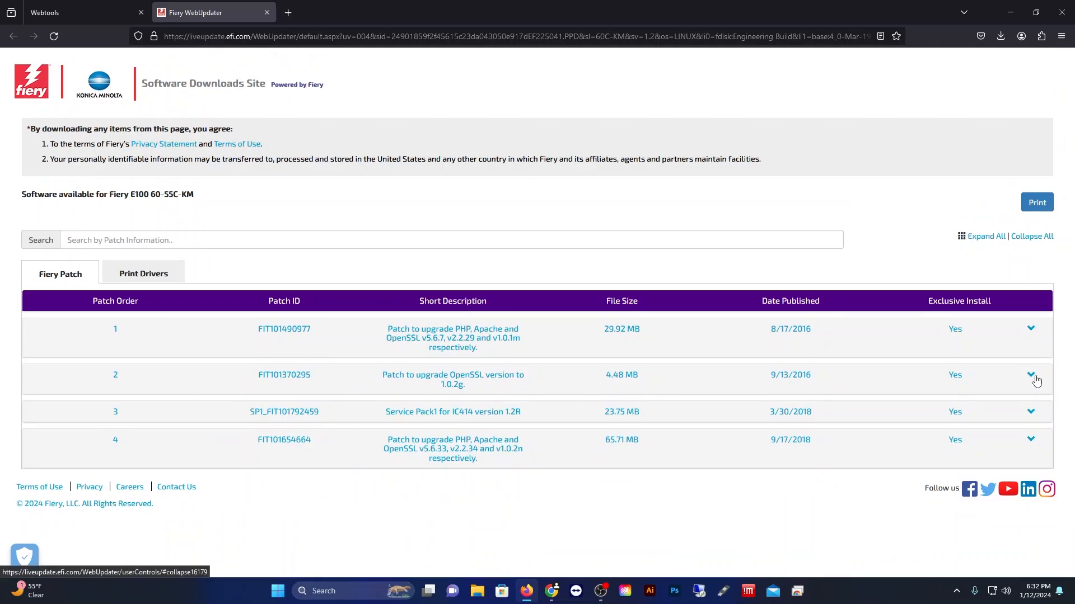
Download FIT101370295.exe from the second patch row and launch the installer.
click(1030, 375)
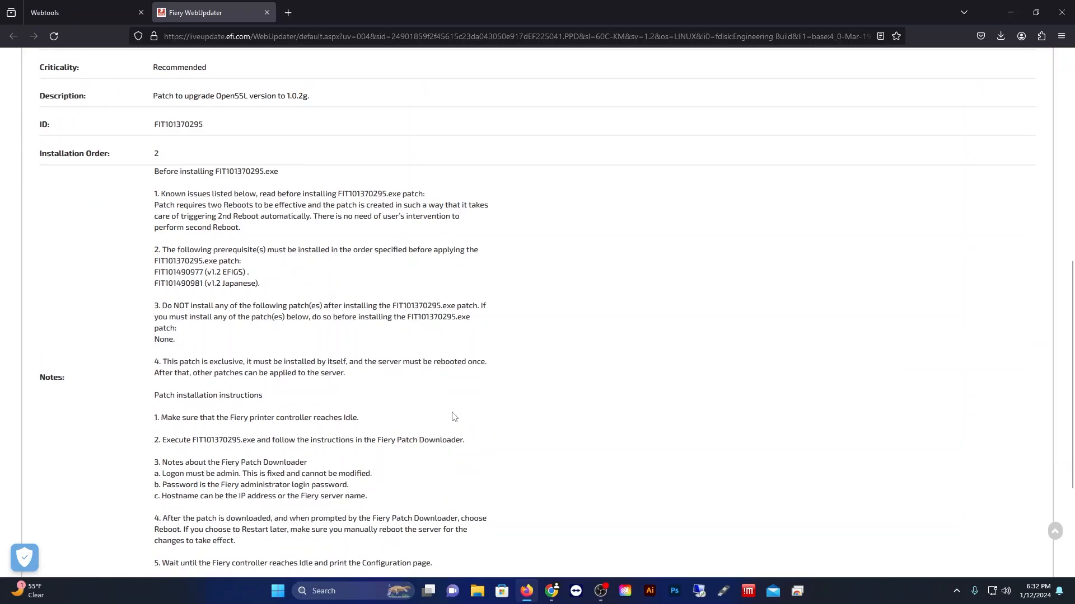
scroll(down, 3)
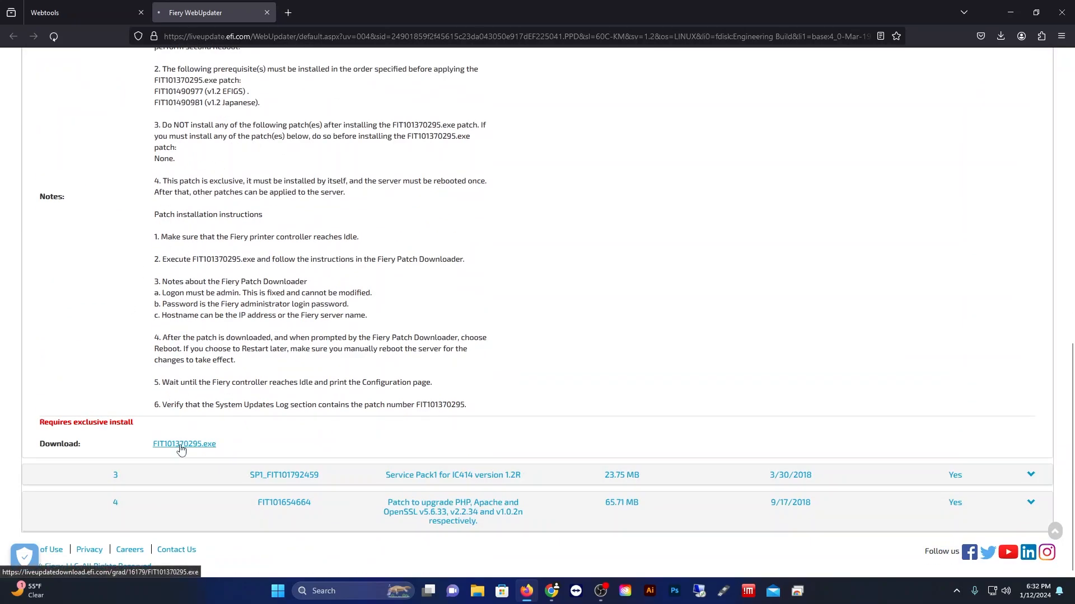
click(1000, 37)
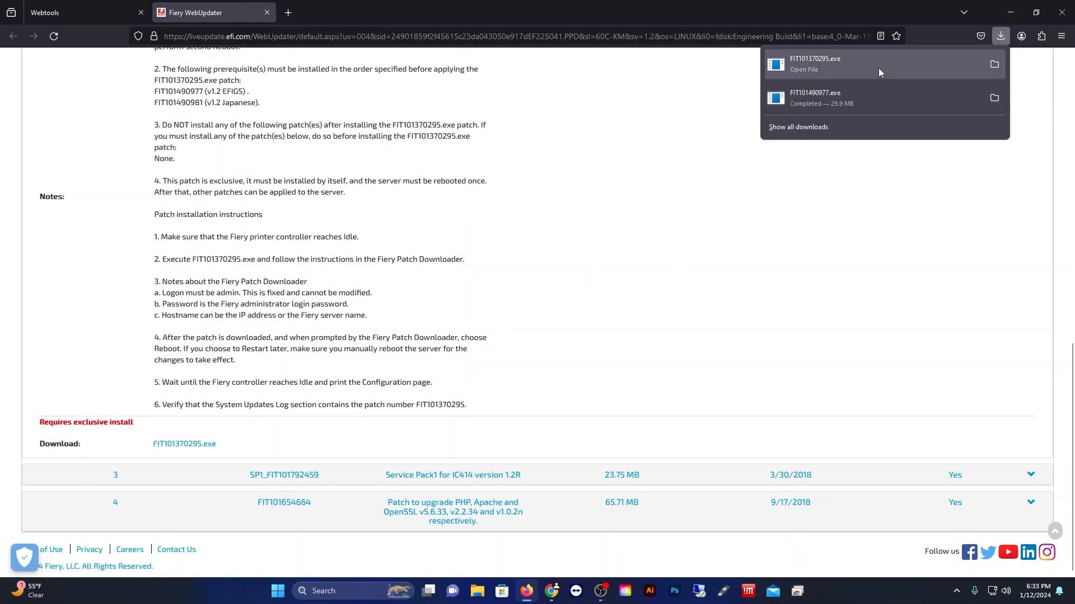
click(814, 63)
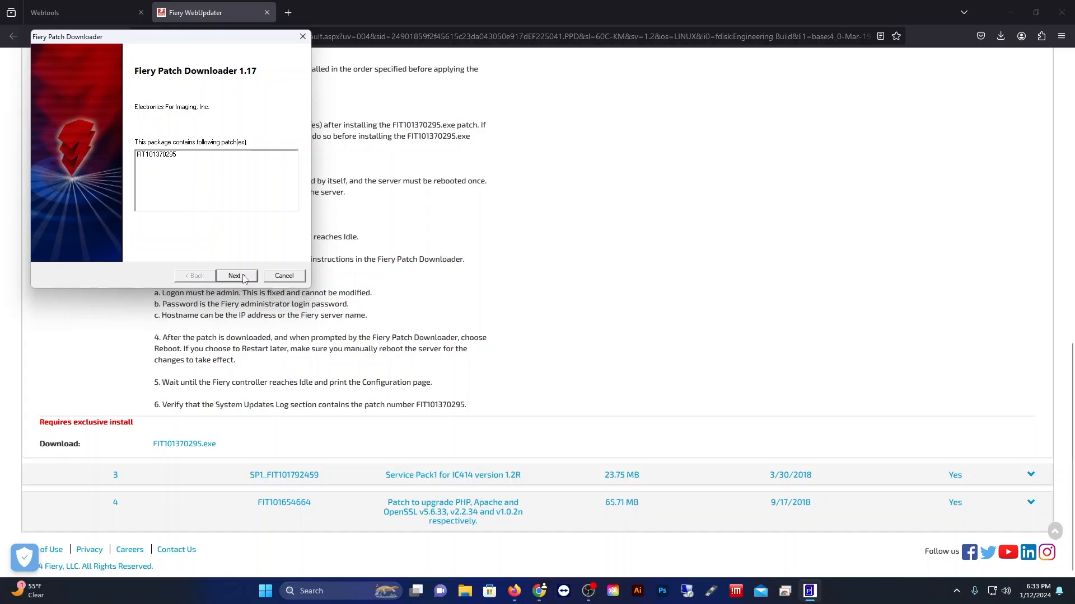
Connect Fiery Patch Downloader to the E100 server at 192.168.2.23.
click(235, 276)
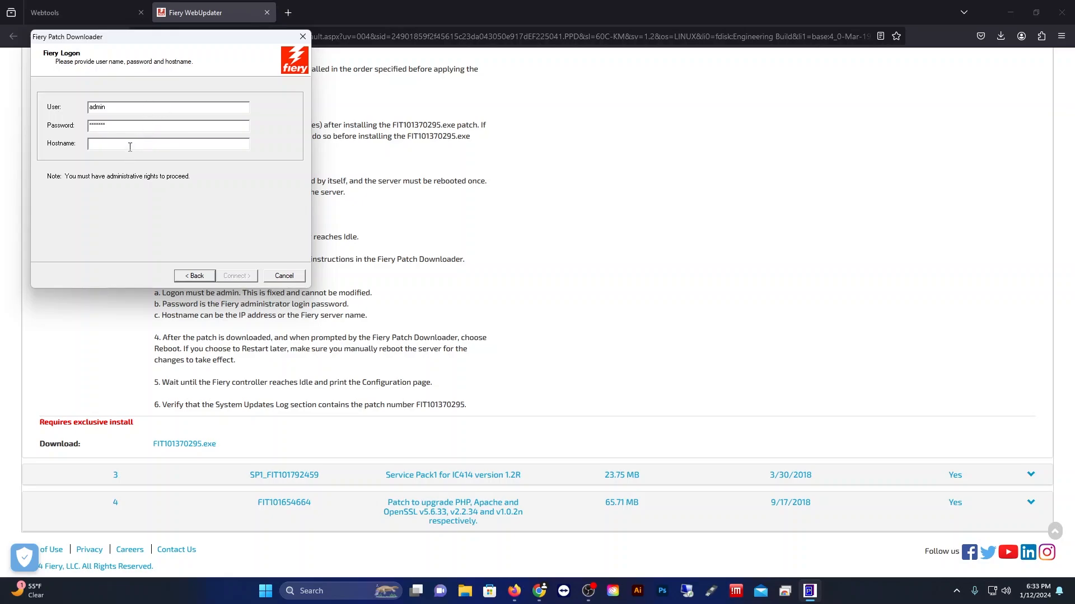
text(192.168.)
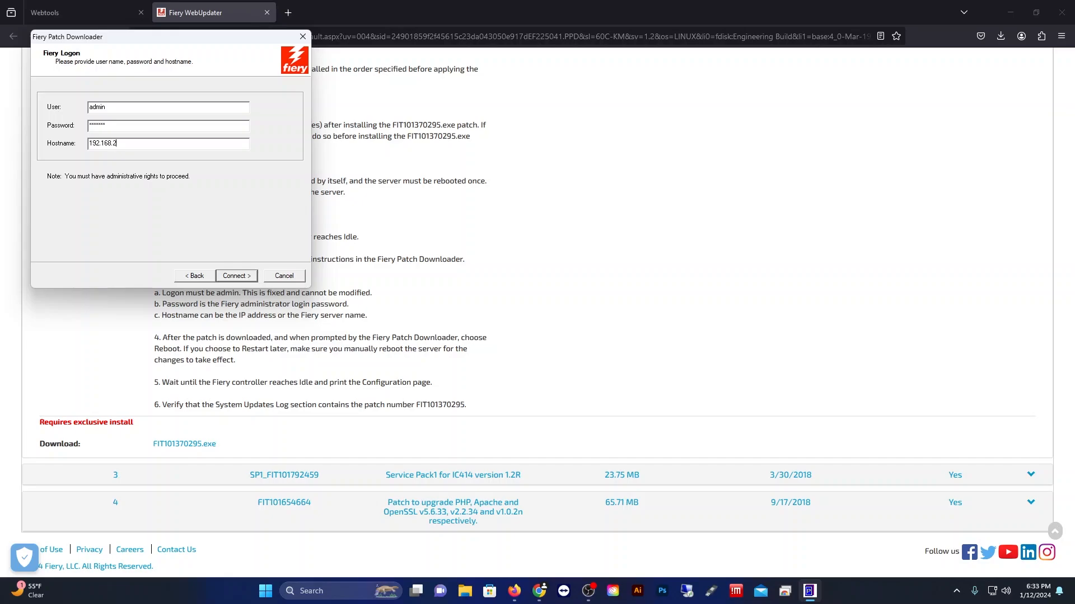
text(23)
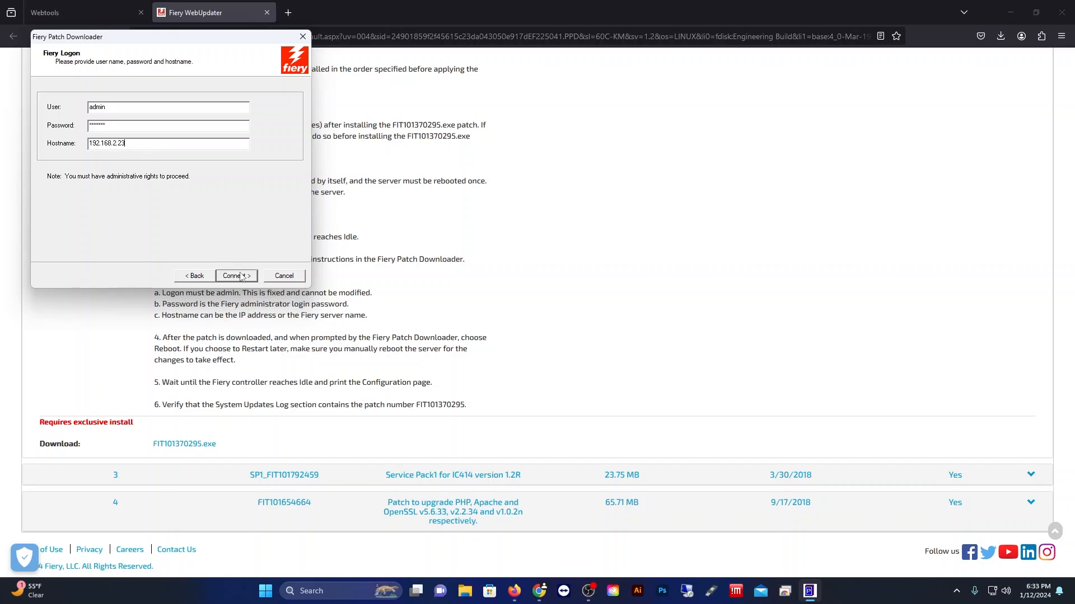
click(235, 276)
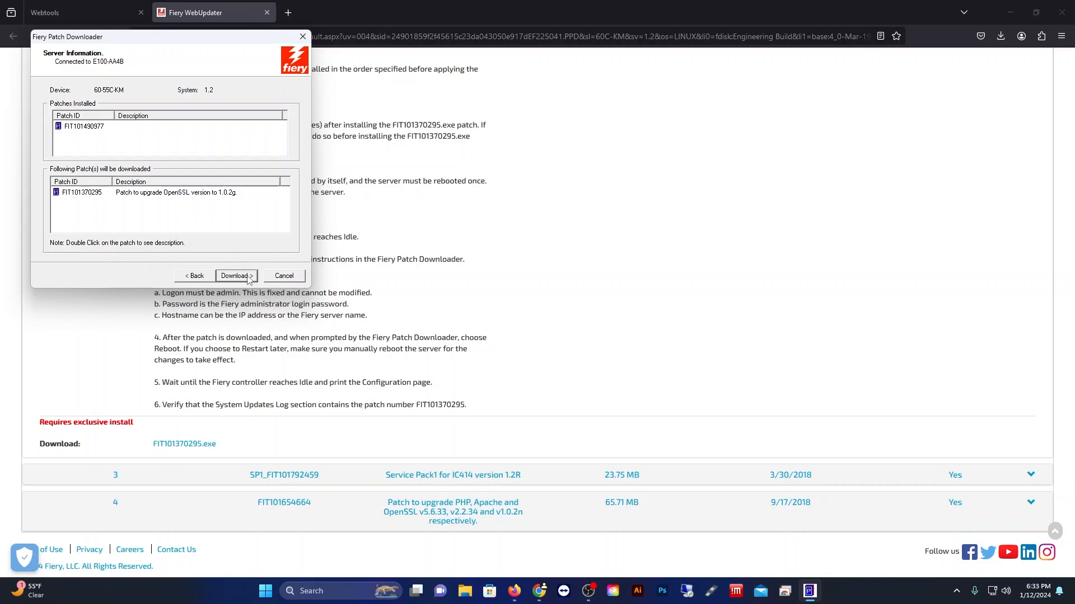
Send patch FIT101370295 to the server and finish with Reboot selected.
click(235, 276)
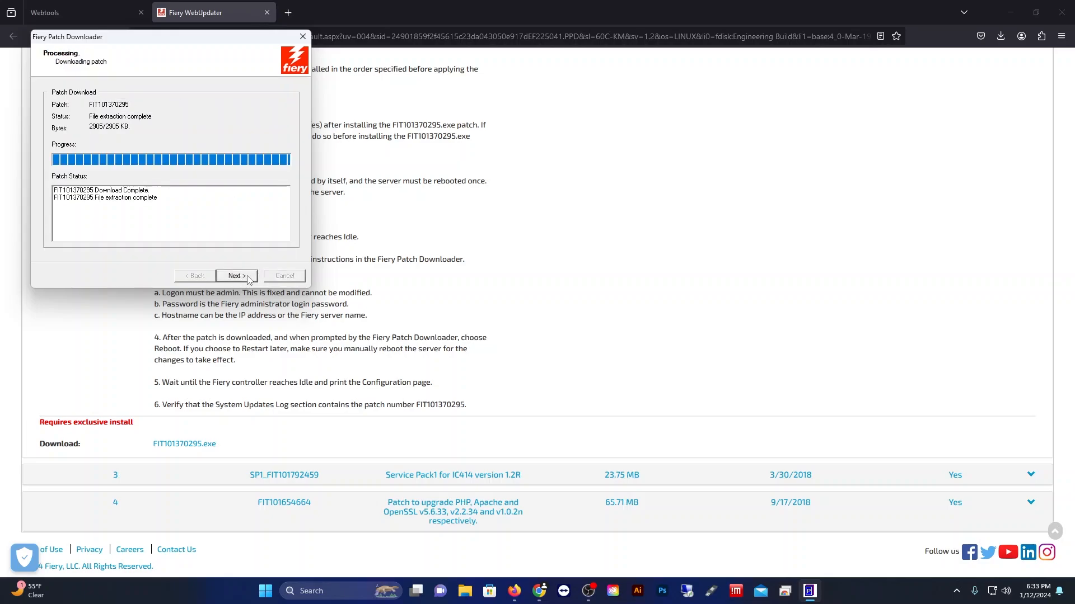
click(235, 275)
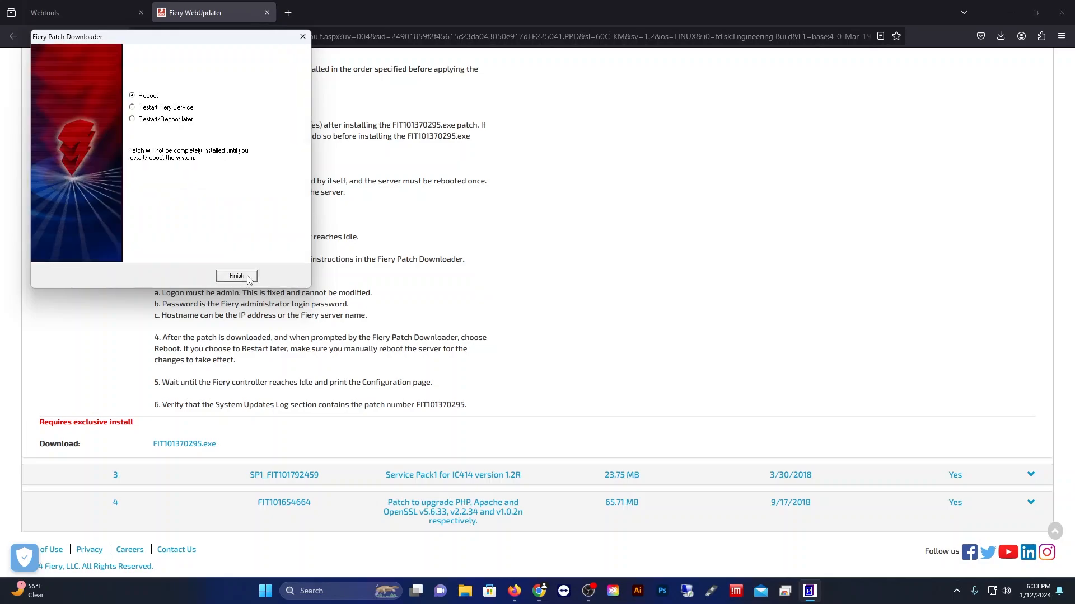
mouse_move(230, 263)
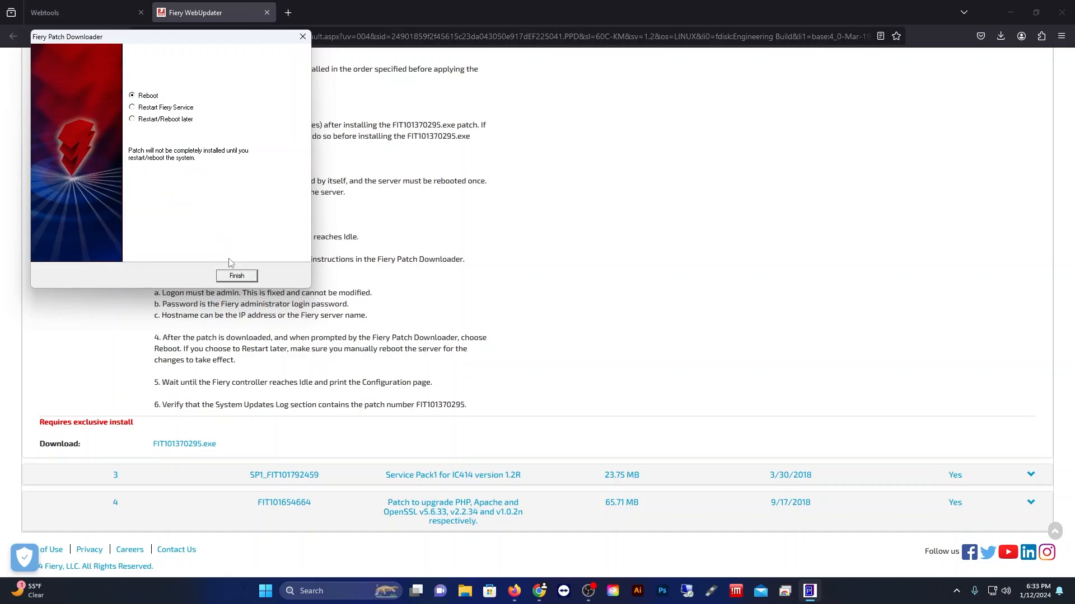
click(236, 275)
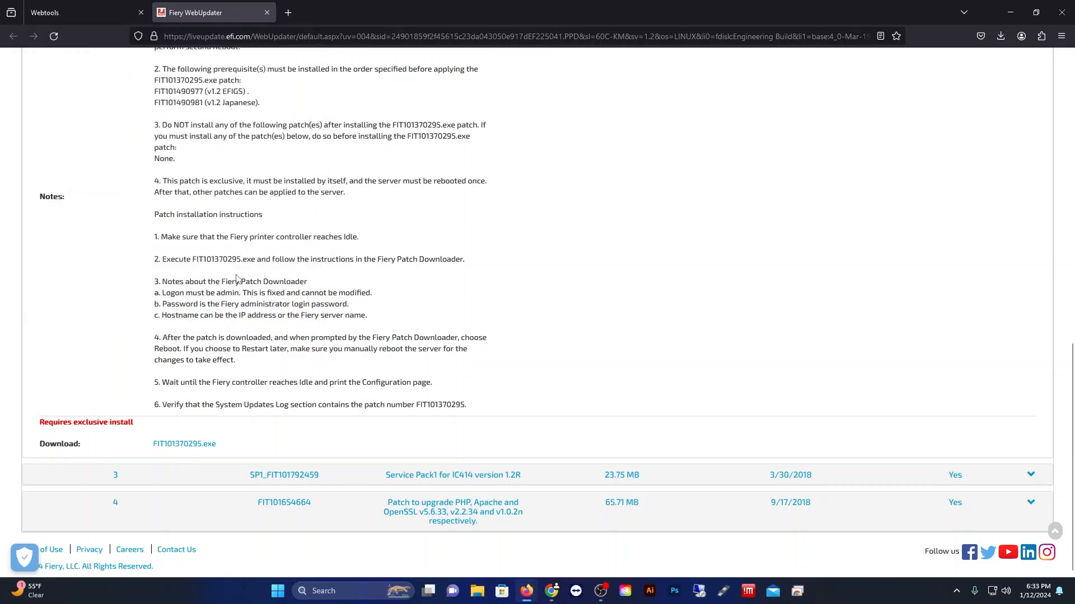
mouse_move(517, 273)
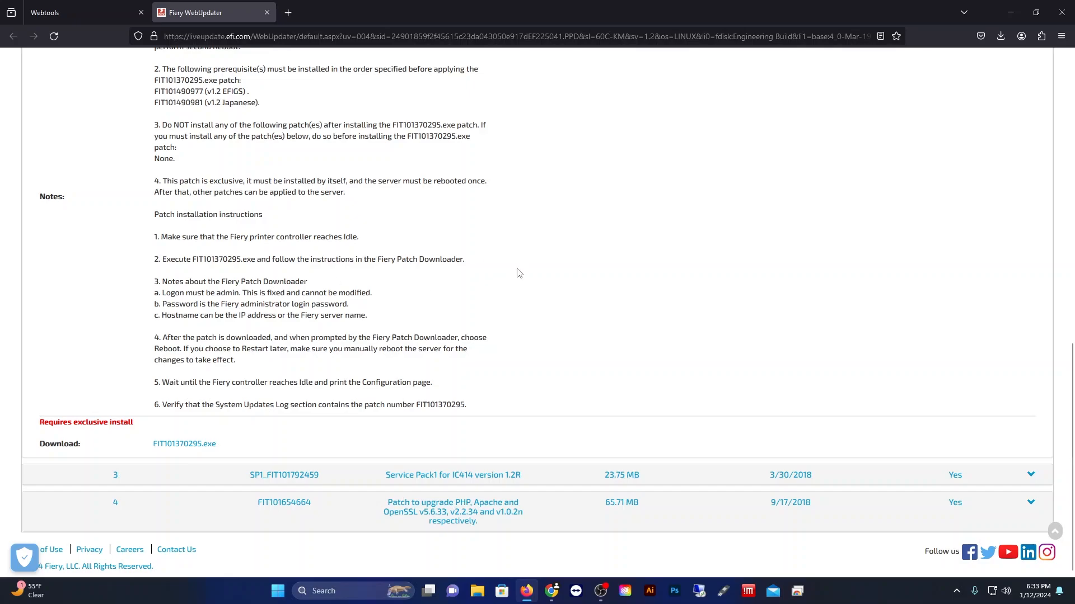
mouse_move(536, 252)
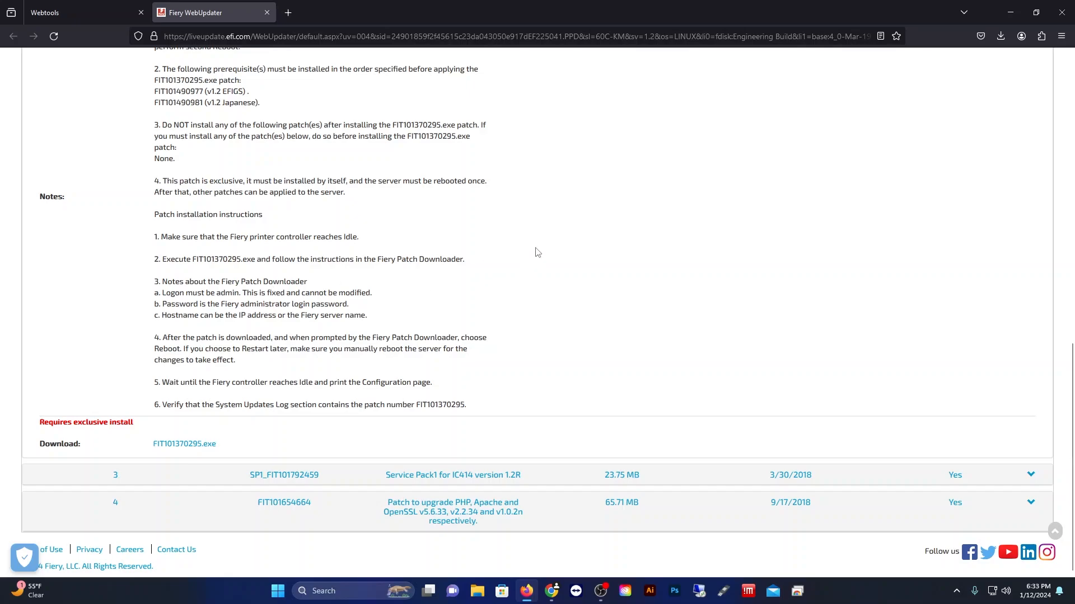